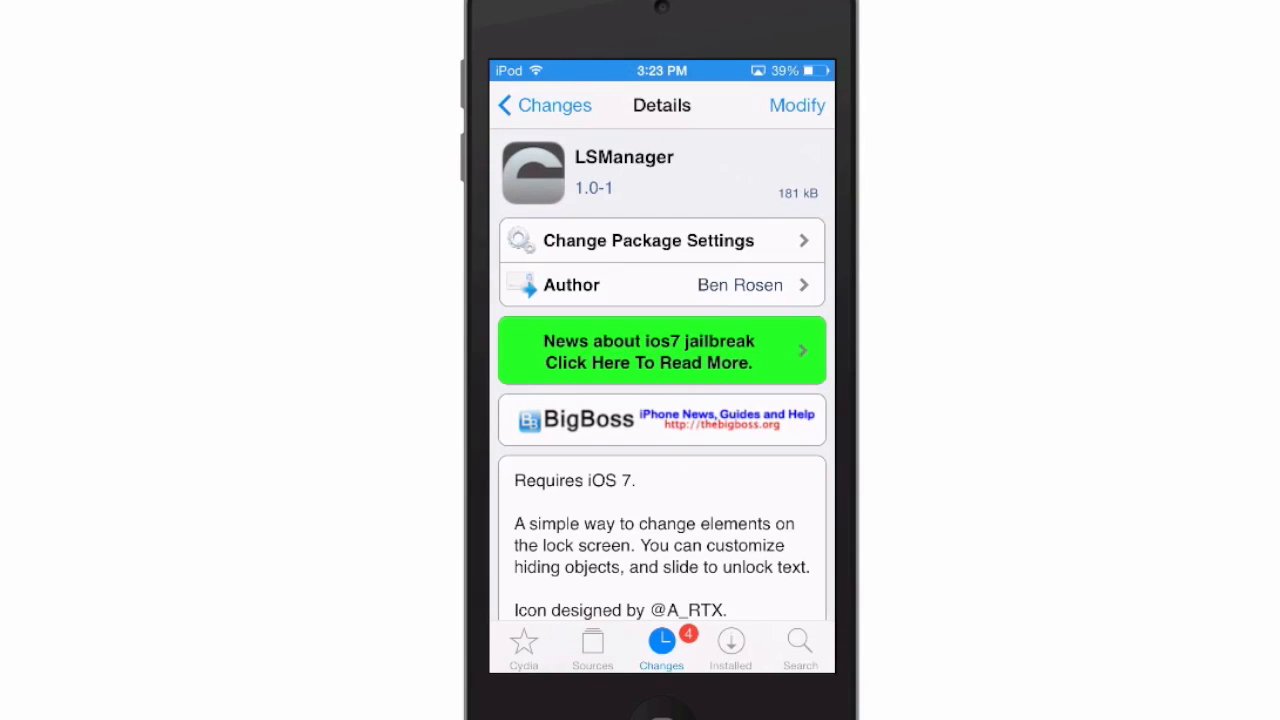
Step: Swipe the 'Hello Youtube' unlock bar to unlock the iPod
scroll("down", 3)
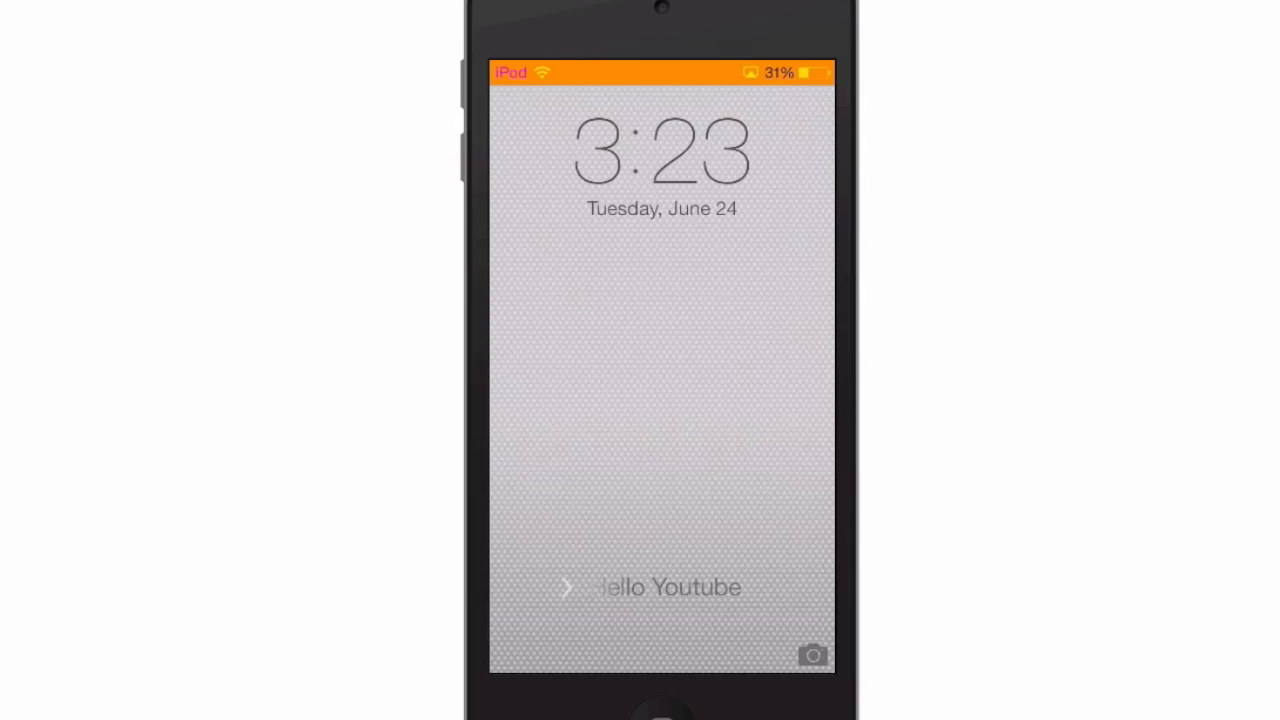
left_click_drag(662, 680, 662, 480)
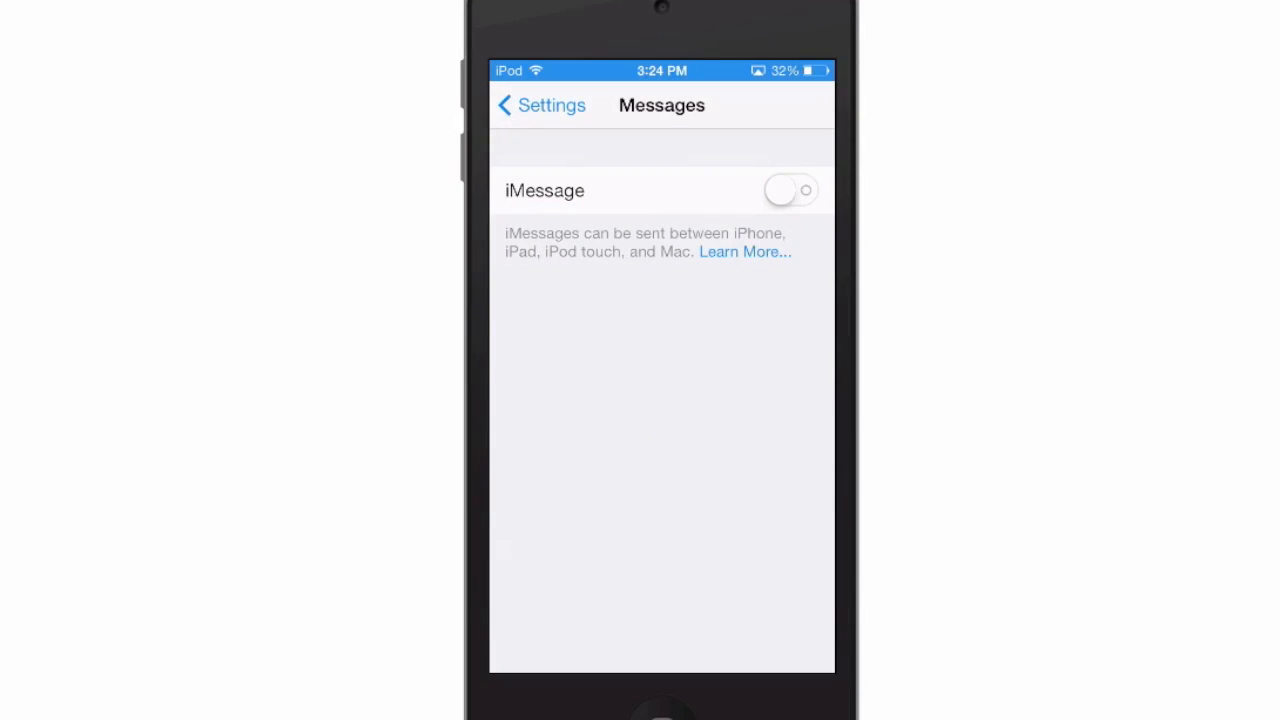
Step: Open LSManager in Settings to review the hidden grabbers and 'Hello Youtube' unlock text
left_click(540, 105)
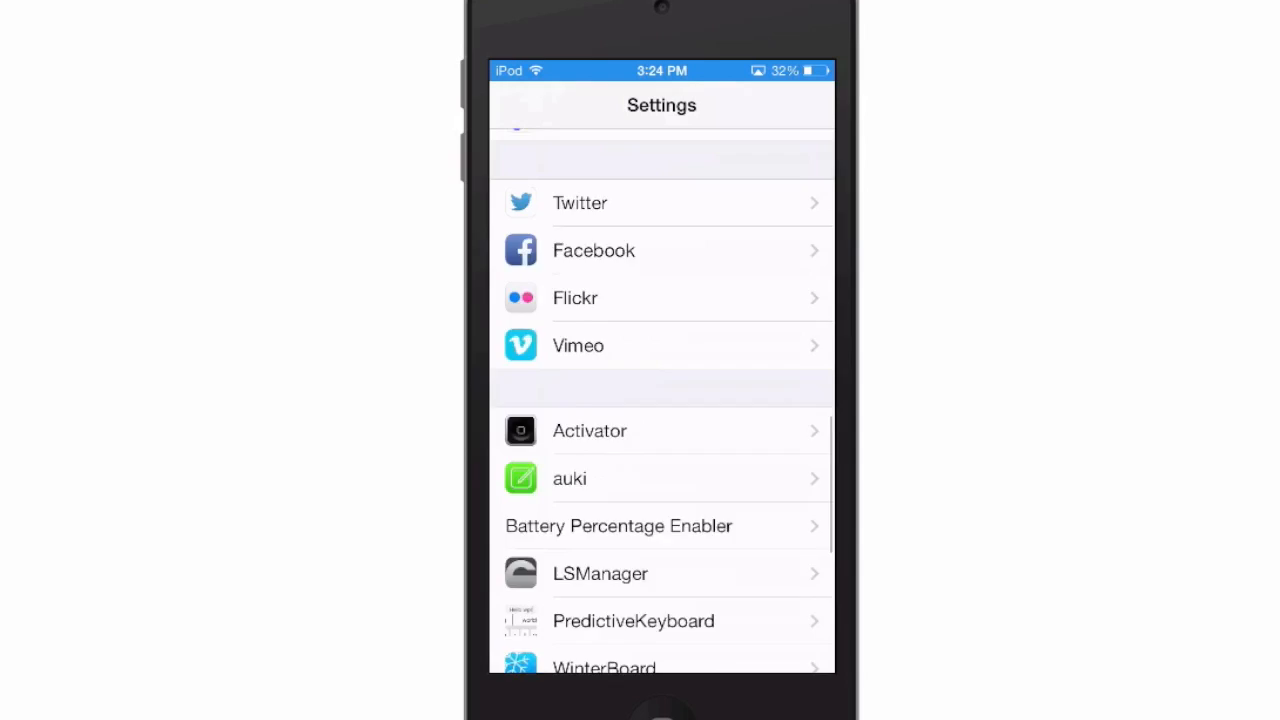
scroll("down", 3)
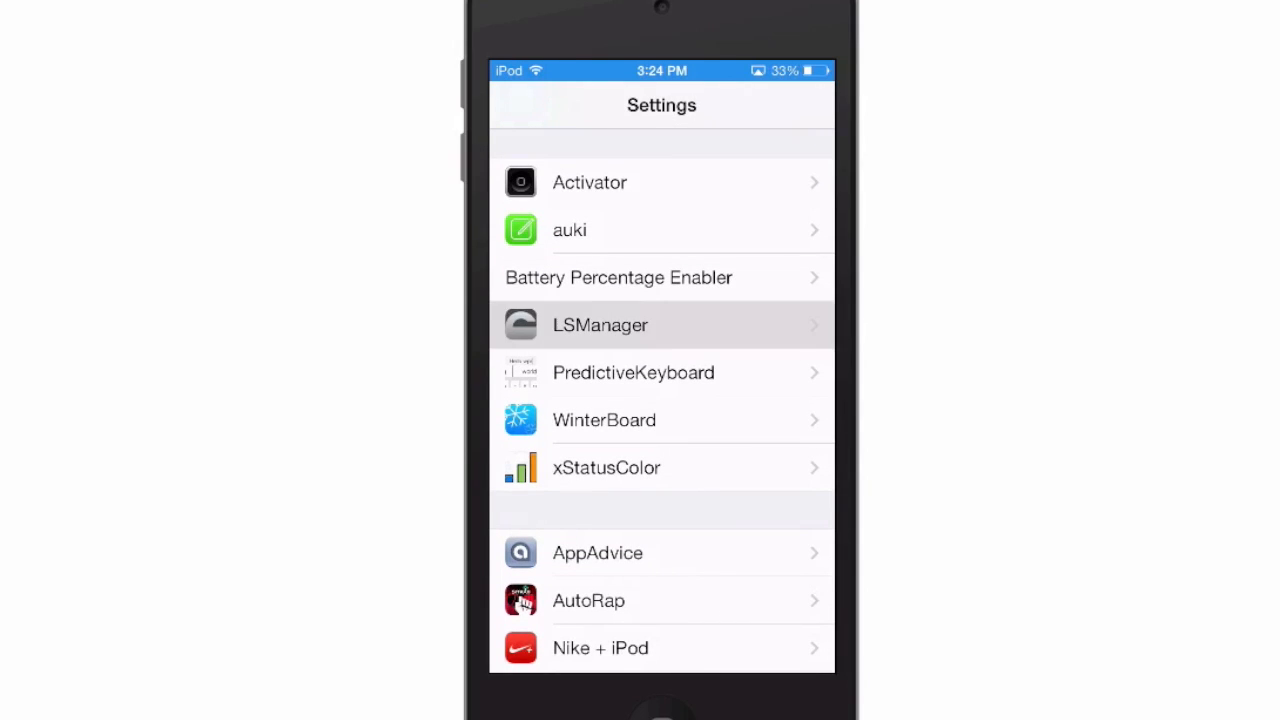
left_click(600, 325)
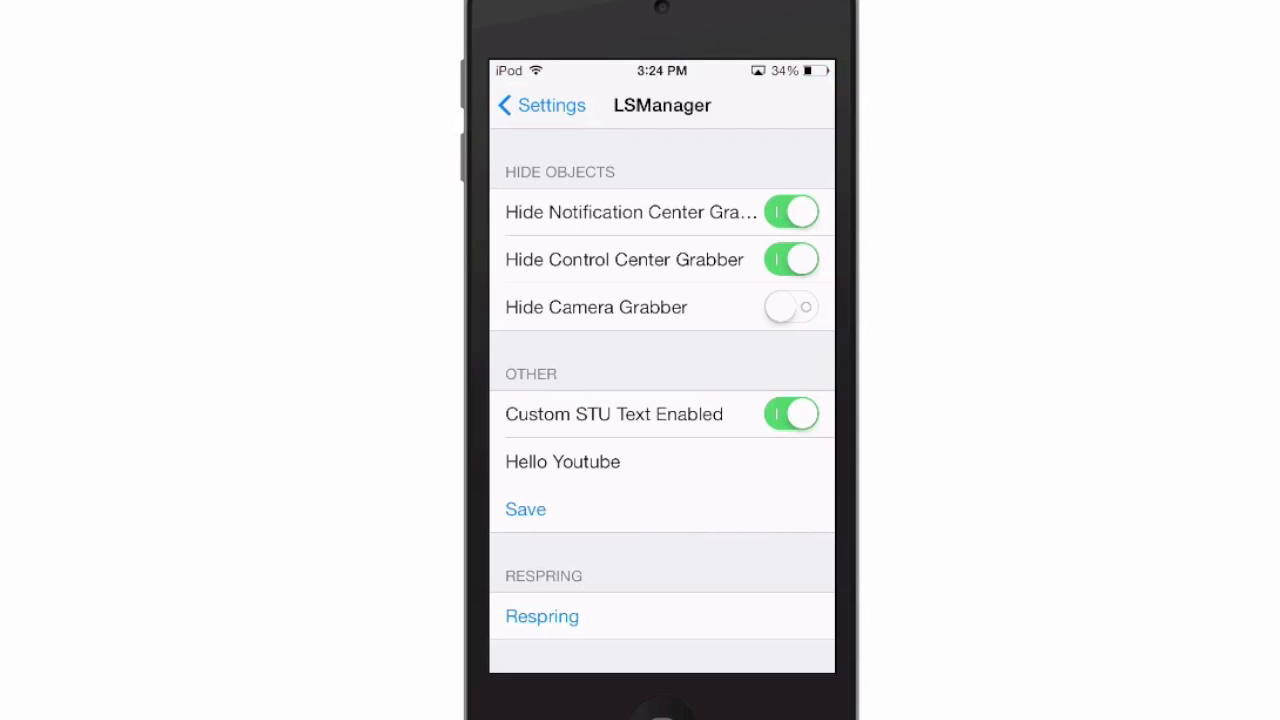
scroll("down", 3)
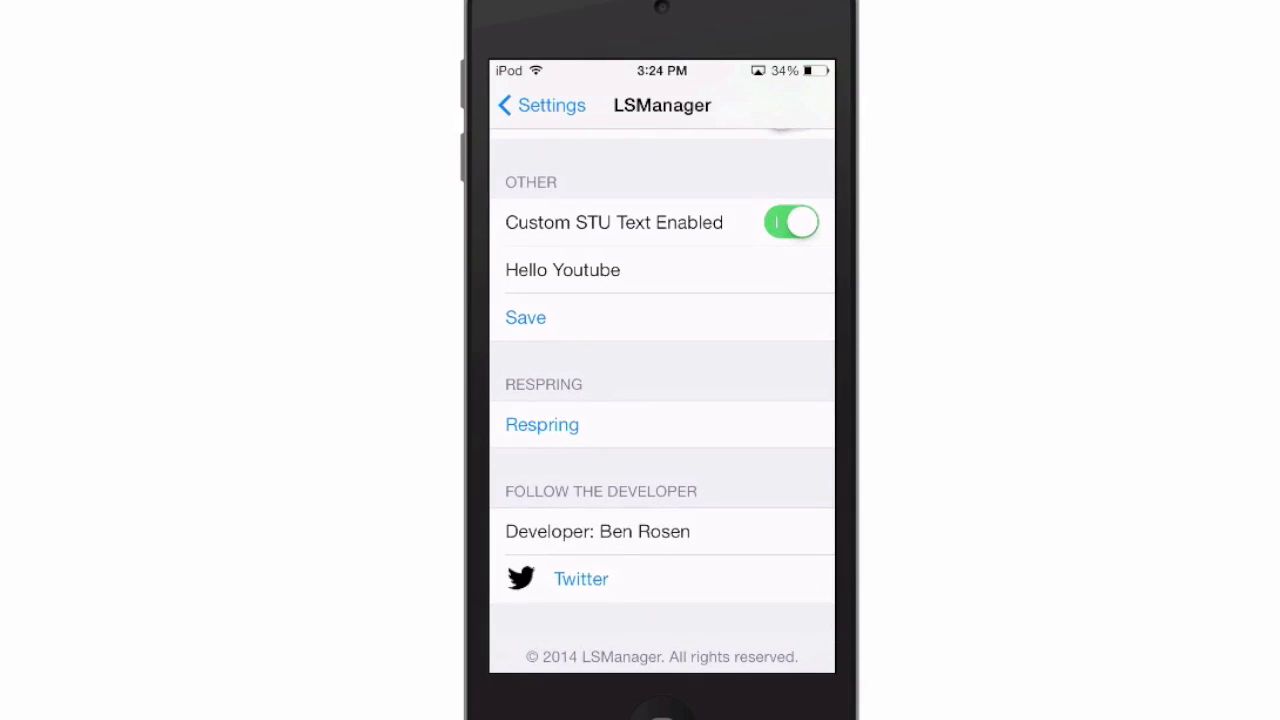